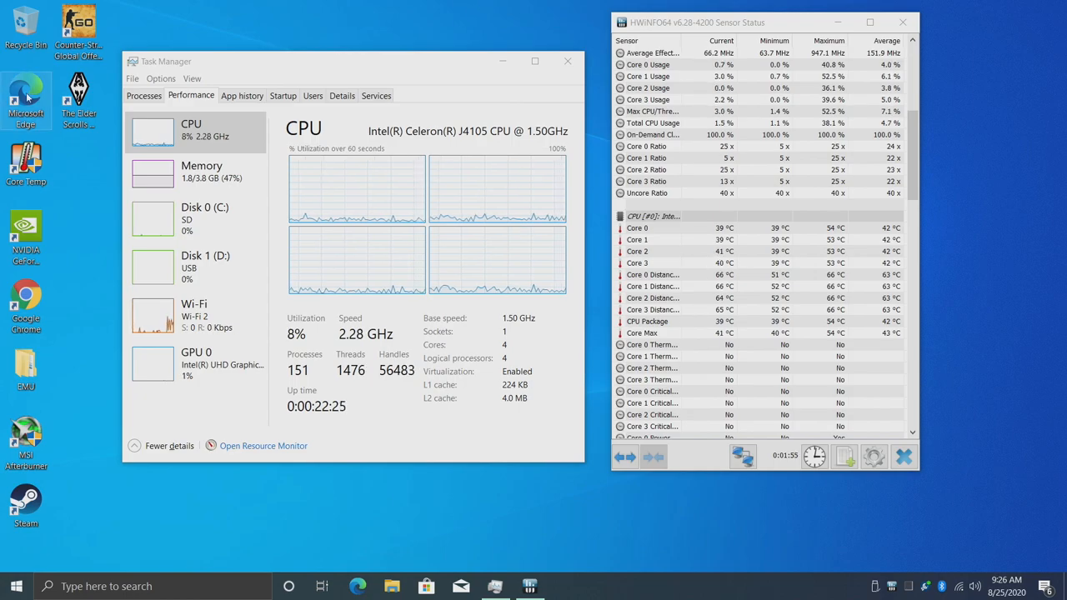
mouse_move(113, 296)
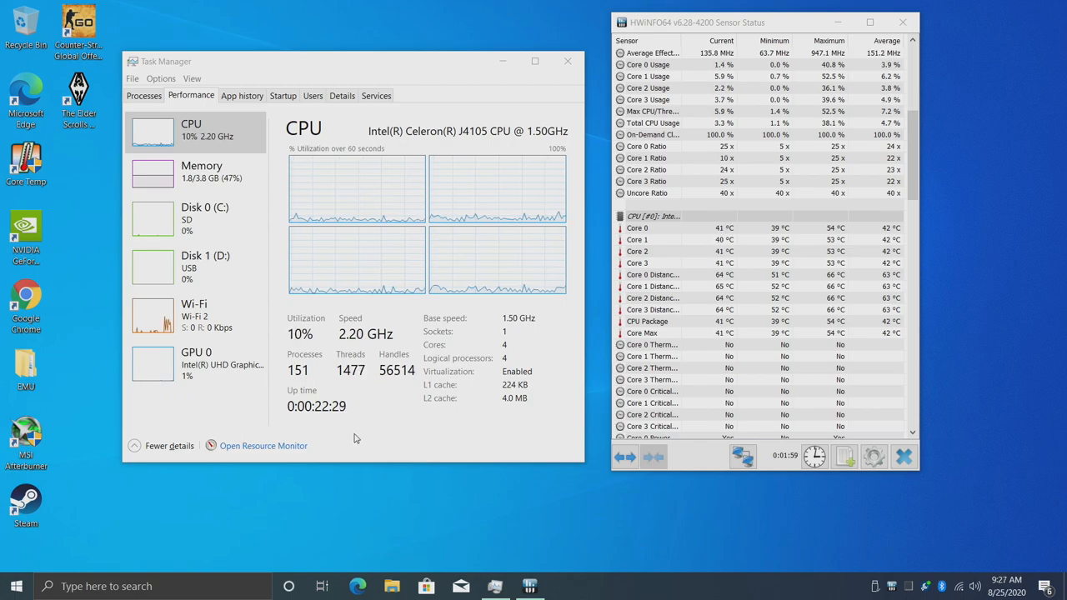
mouse_move(327, 425)
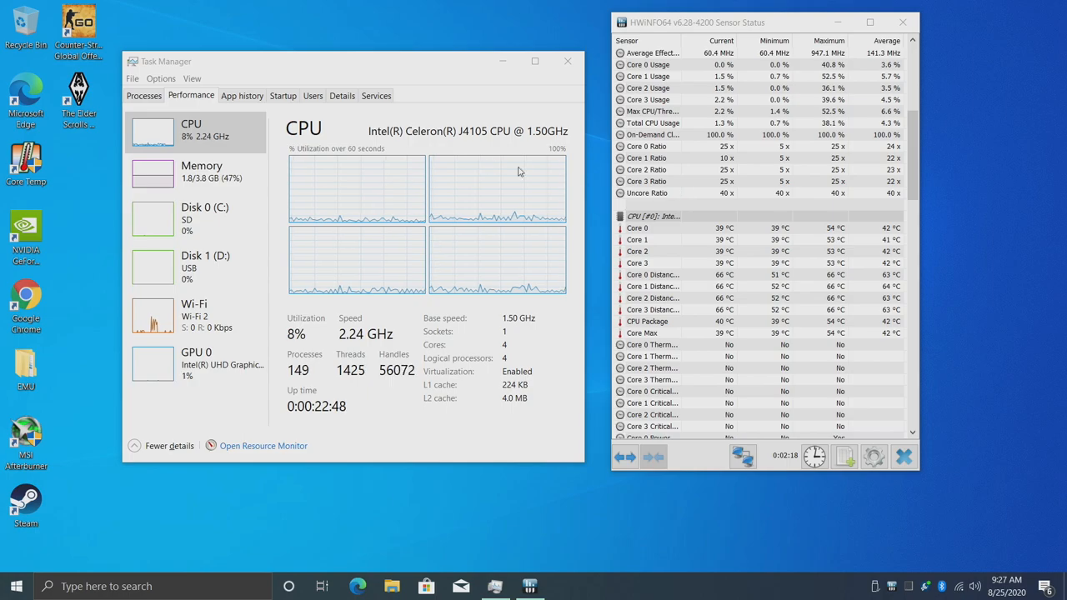
mouse_move(497, 143)
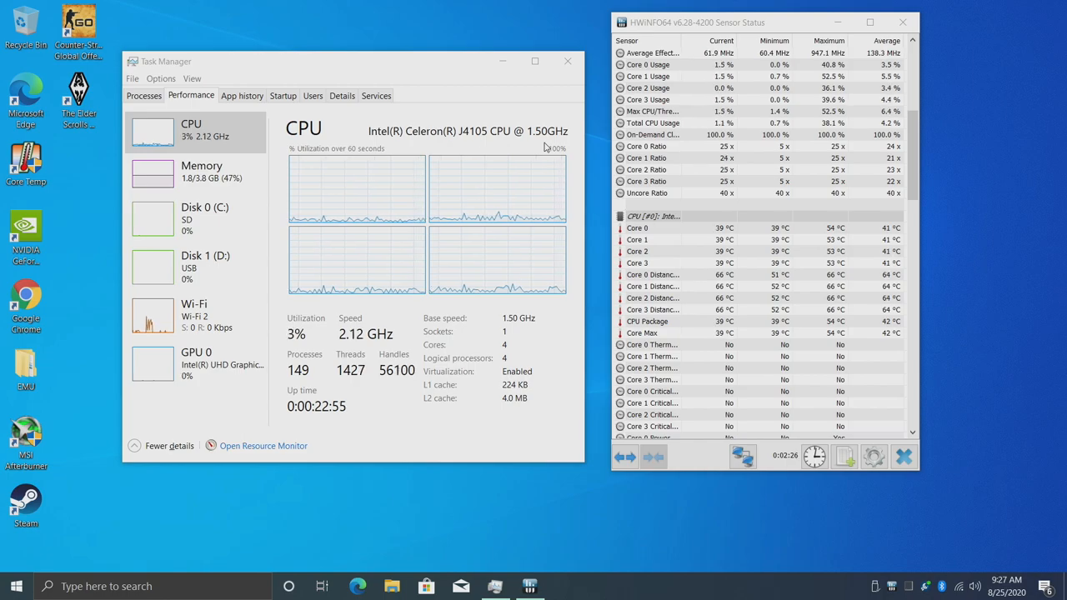
Step: Close the Task Manager and HWiNFO64 monitor windows after reviewing idle CPU load and temperatures
click(201, 170)
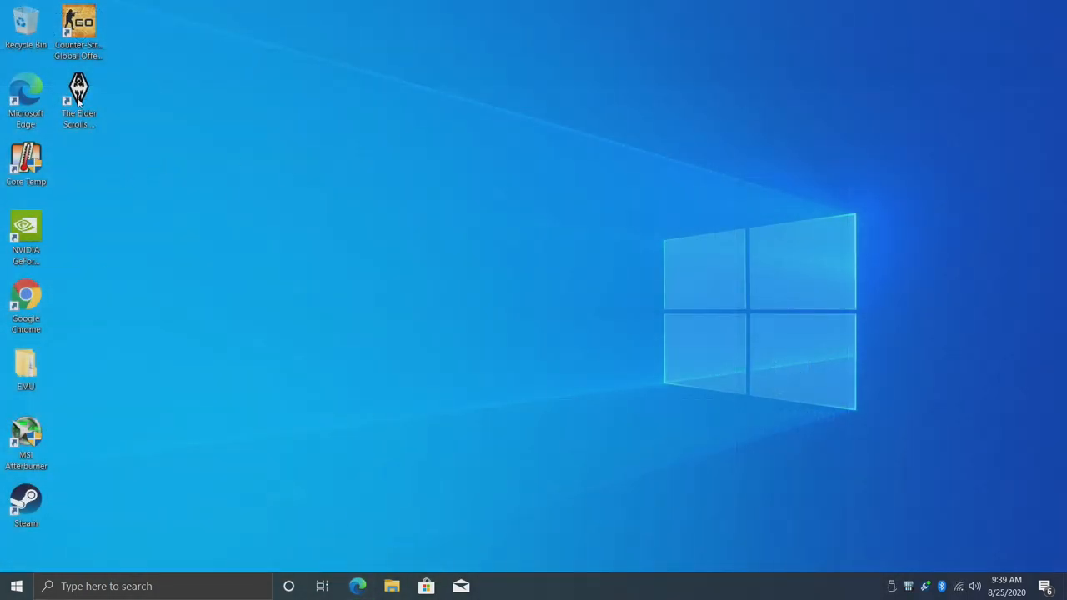
Step: Launch Edge, reach the Azulle homepage from the Bing results and scroll down it
click(357, 587)
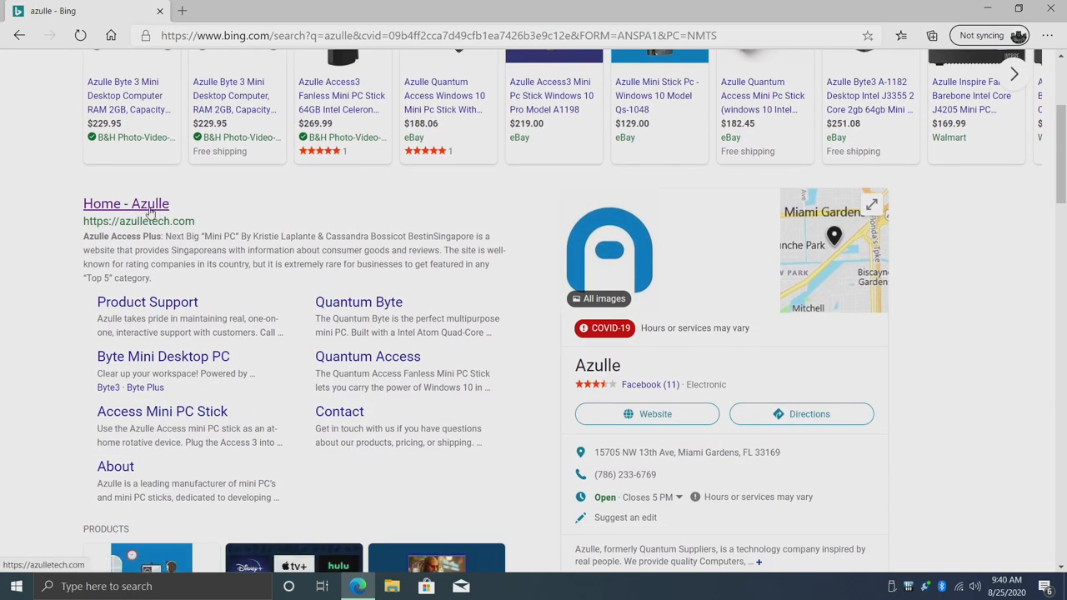
click(126, 204)
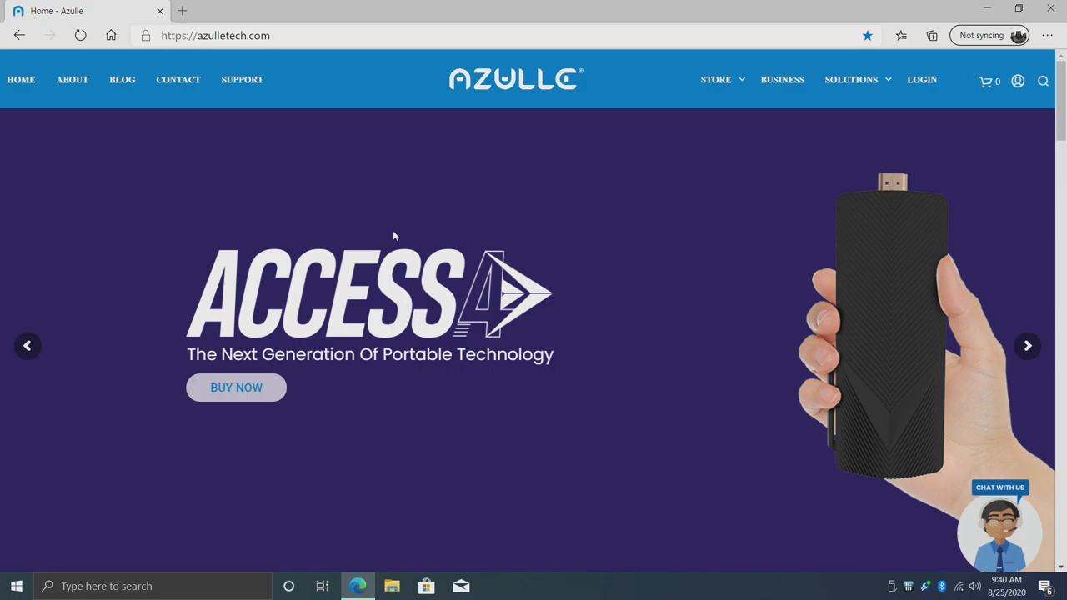
scroll(down, 3)
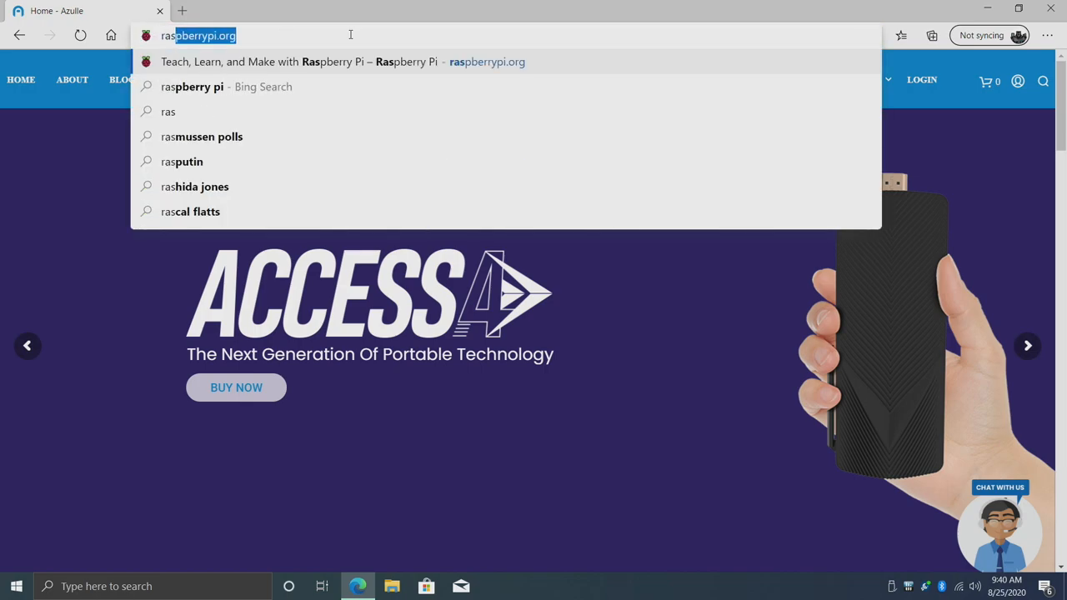
Step: Search 'raspberry pi', browse raspberrypi.org's Wireframe Issue 40 page, then head to YouTube
text(raspberry pi)
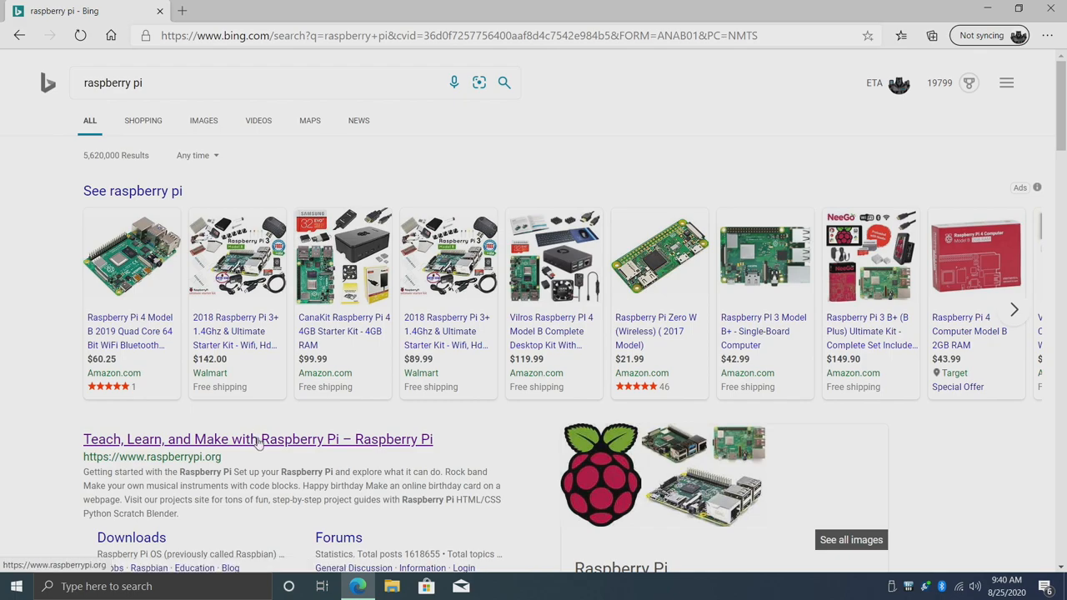
click(257, 440)
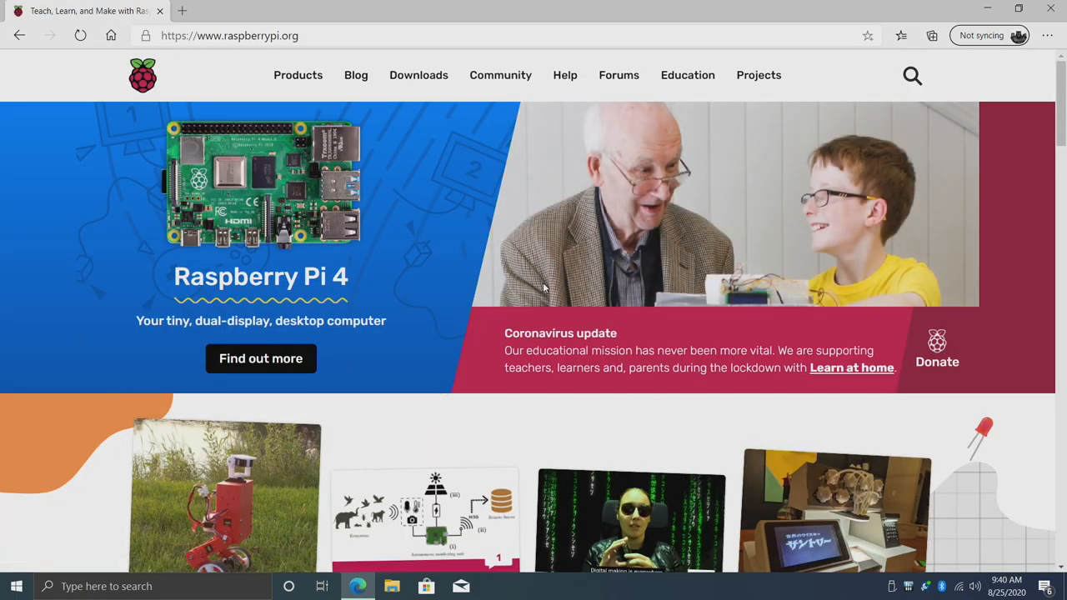
scroll(down, 3)
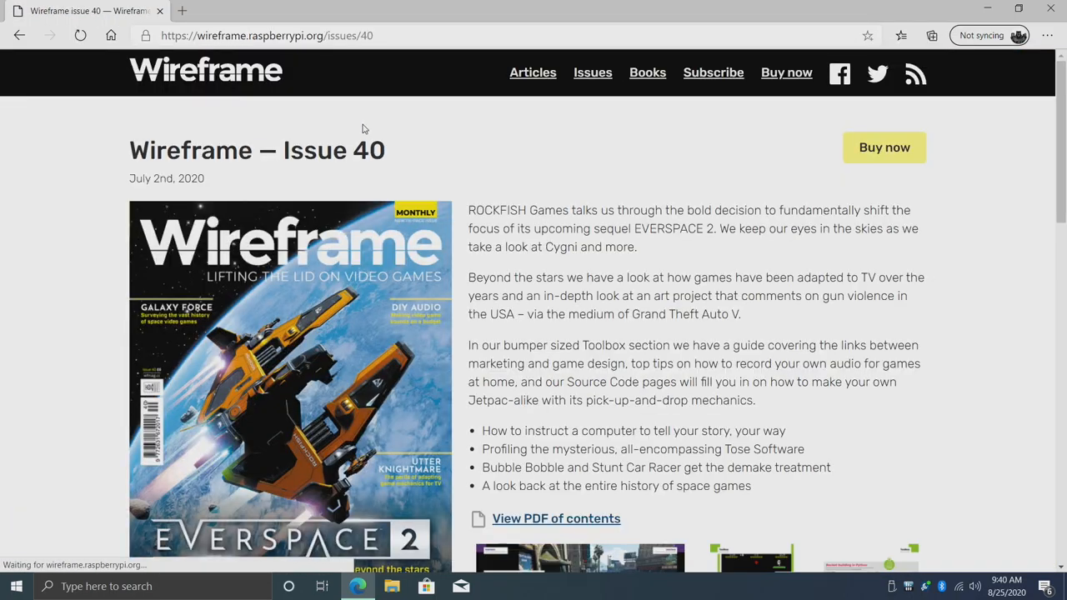
scroll(down, 3)
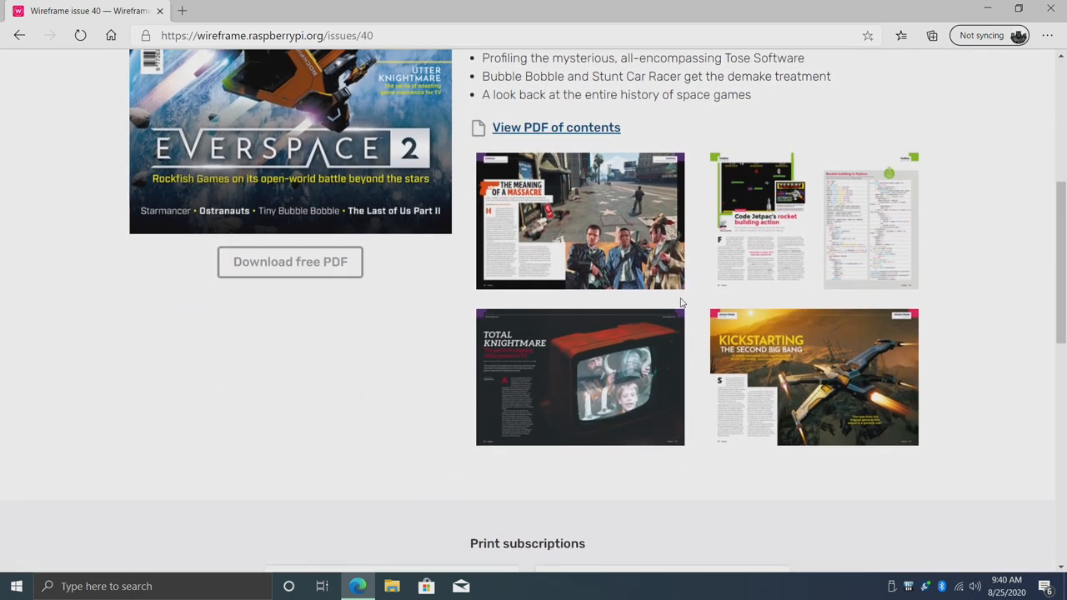
scroll(up, 3)
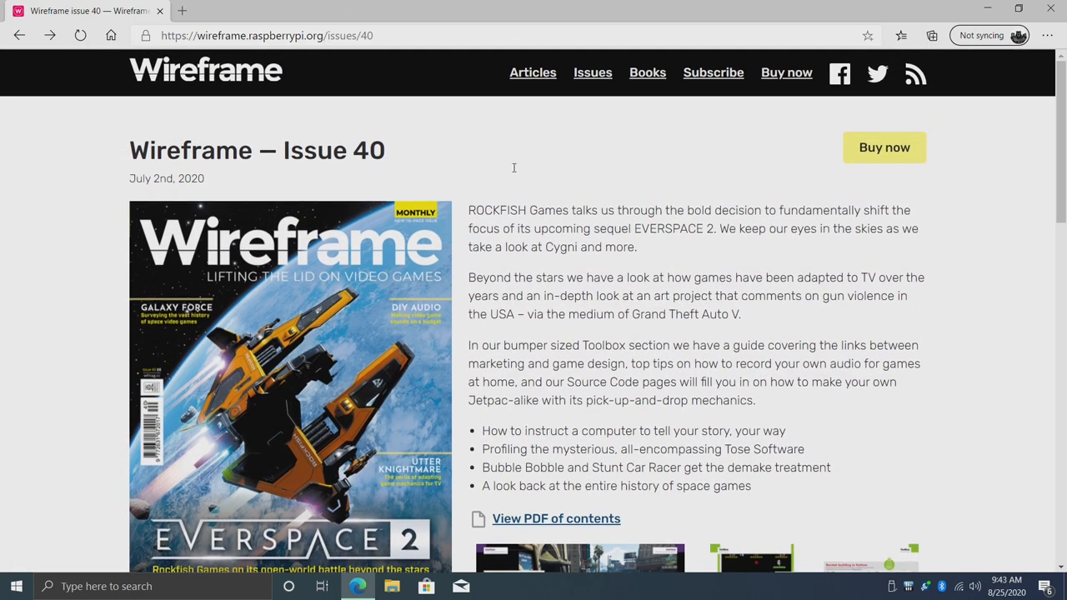
text(youtube)
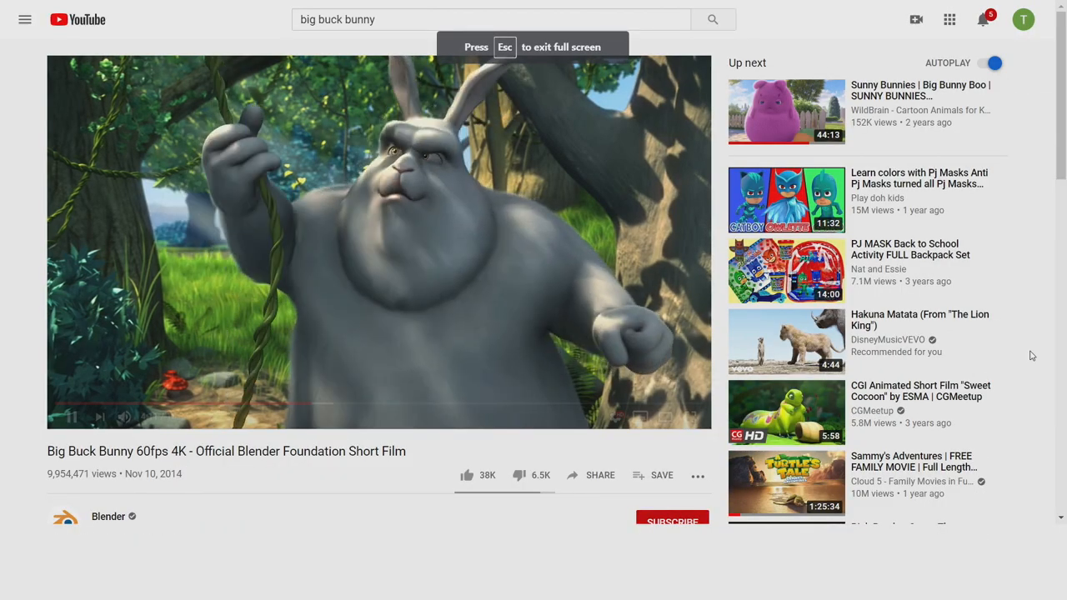
Step: Show Stats for nerds on Big Buck Bunny and switch playback to a higher resolution
right_click(303, 254)
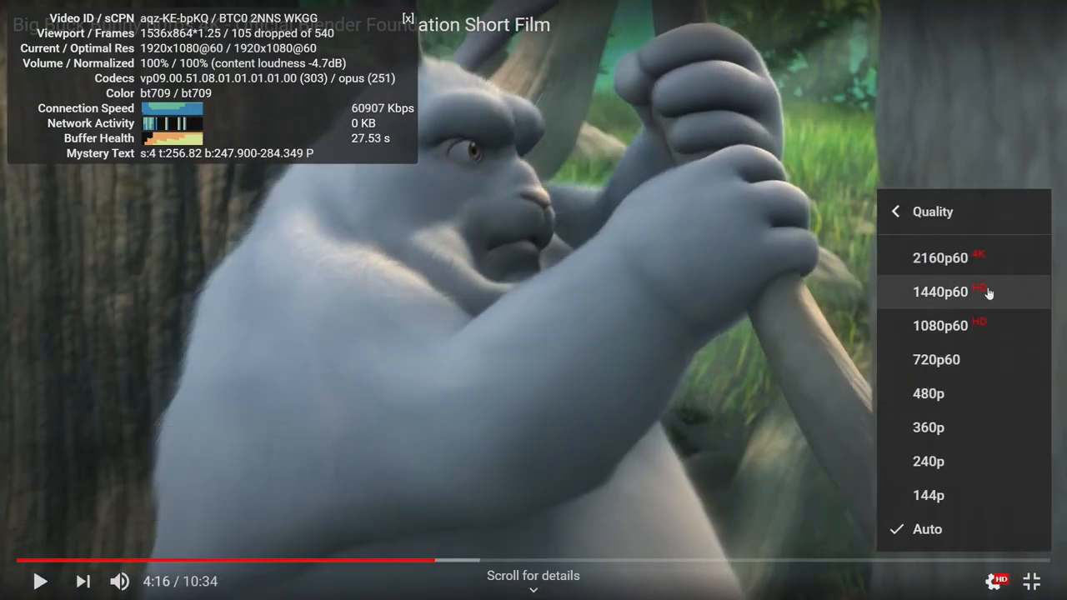
click(940, 257)
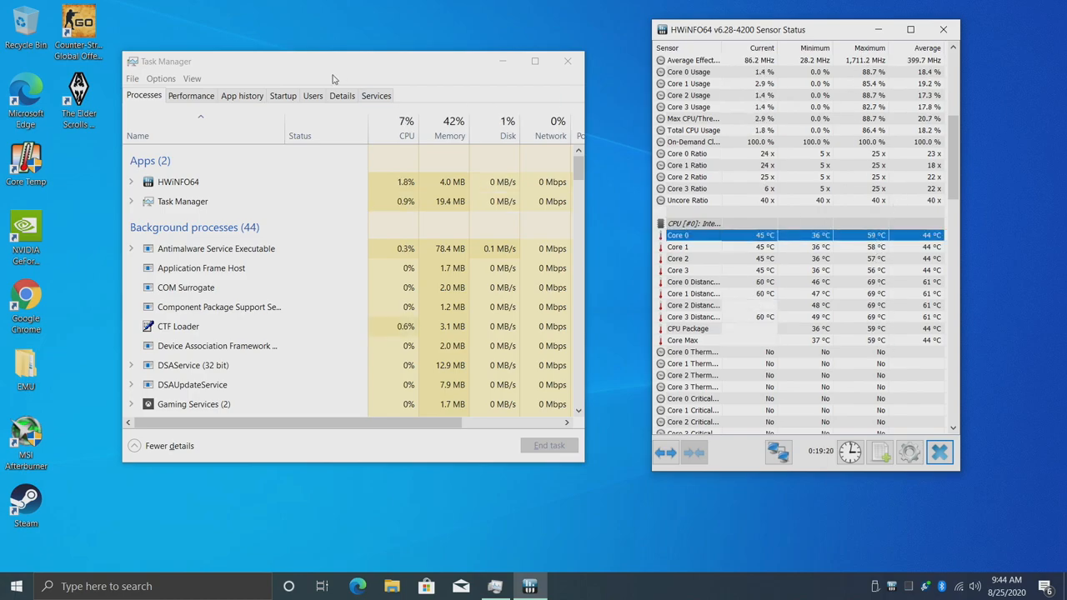
Step: Show GPU 0 (Intel UHD Graphics 600) graphs and scroll HWiNFO64 to drive and network sensors
click(190, 95)
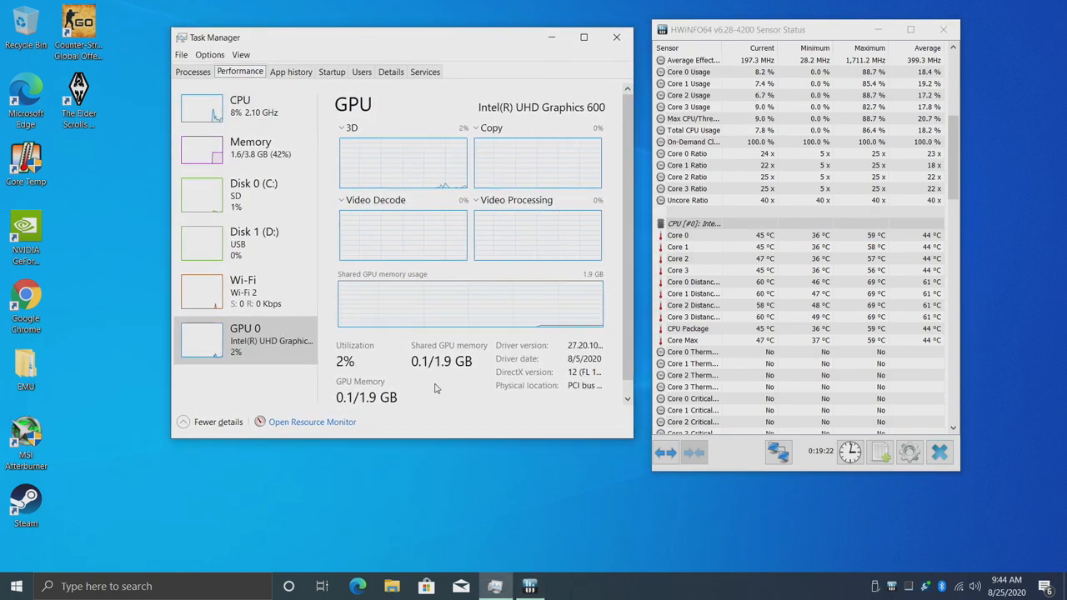
scroll(down, 3)
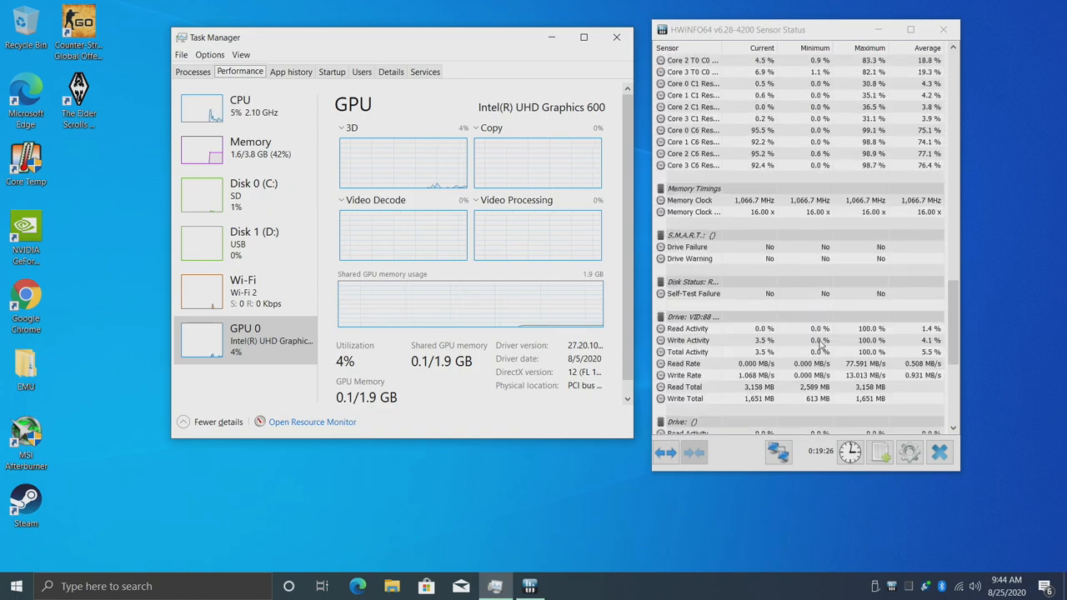
scroll(down, 3)
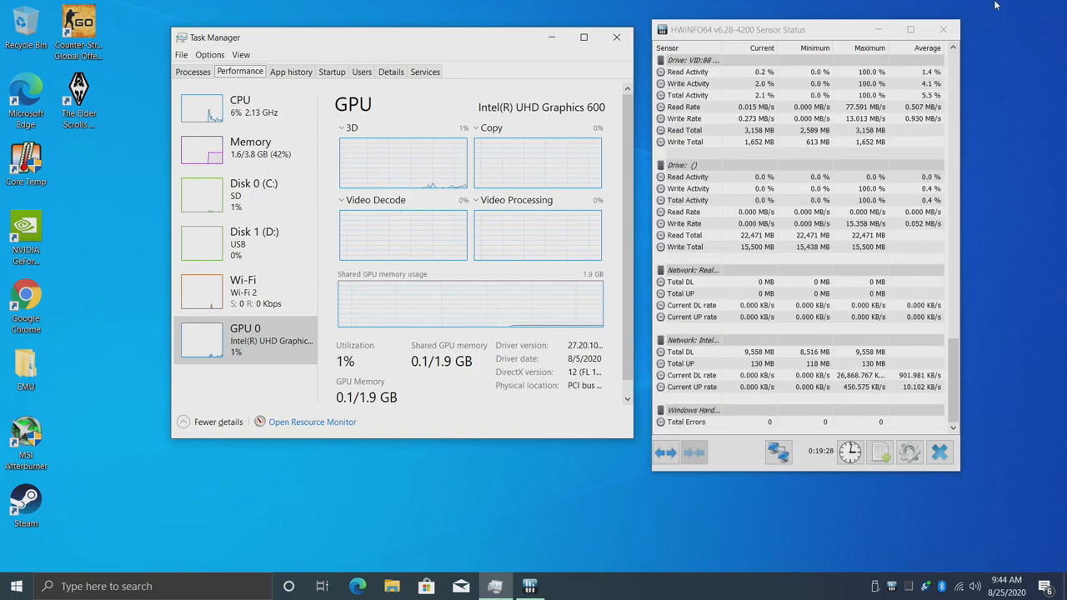